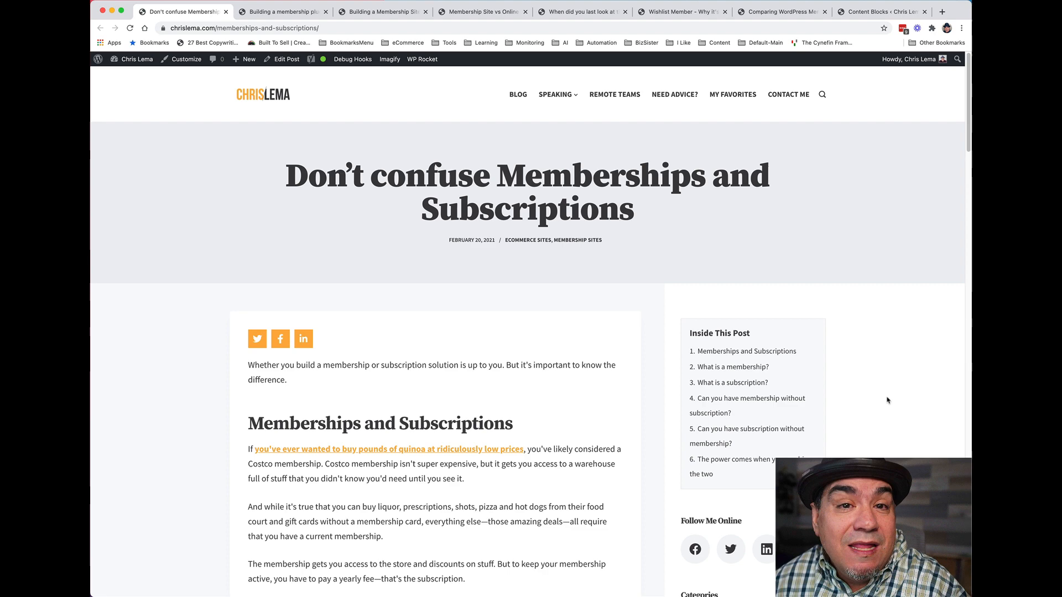
mouse_move(877, 296)
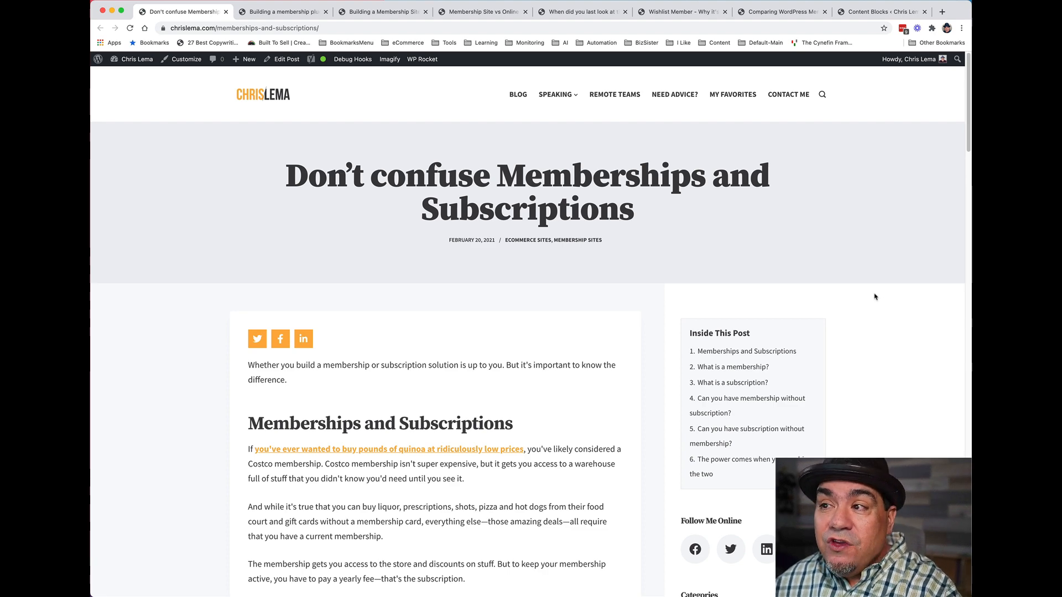
mouse_move(899, 410)
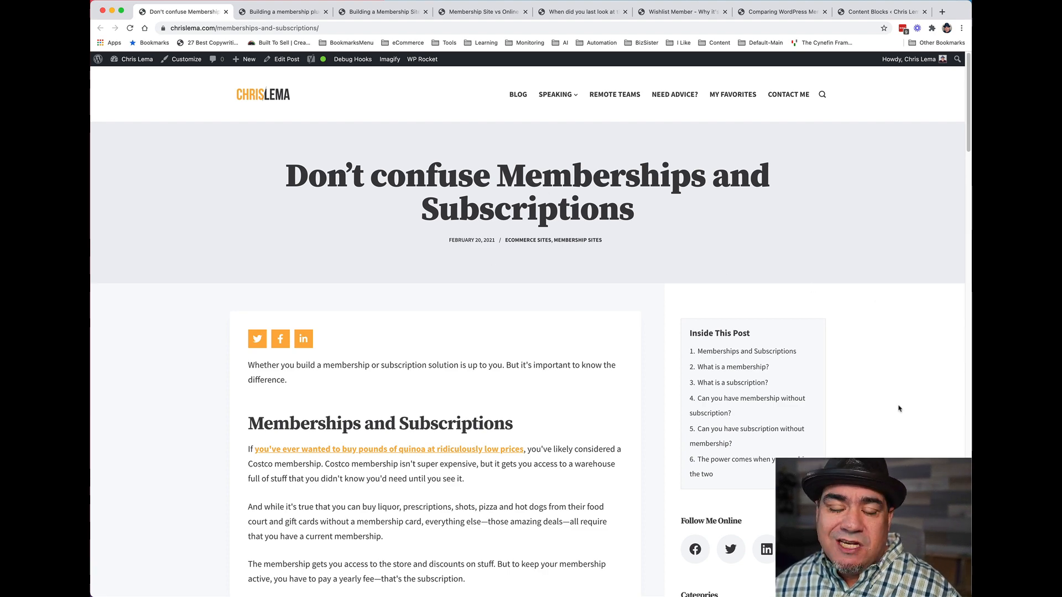
Step: Browse the membership plugin features post down to its recommendation box
scroll(down, 3)
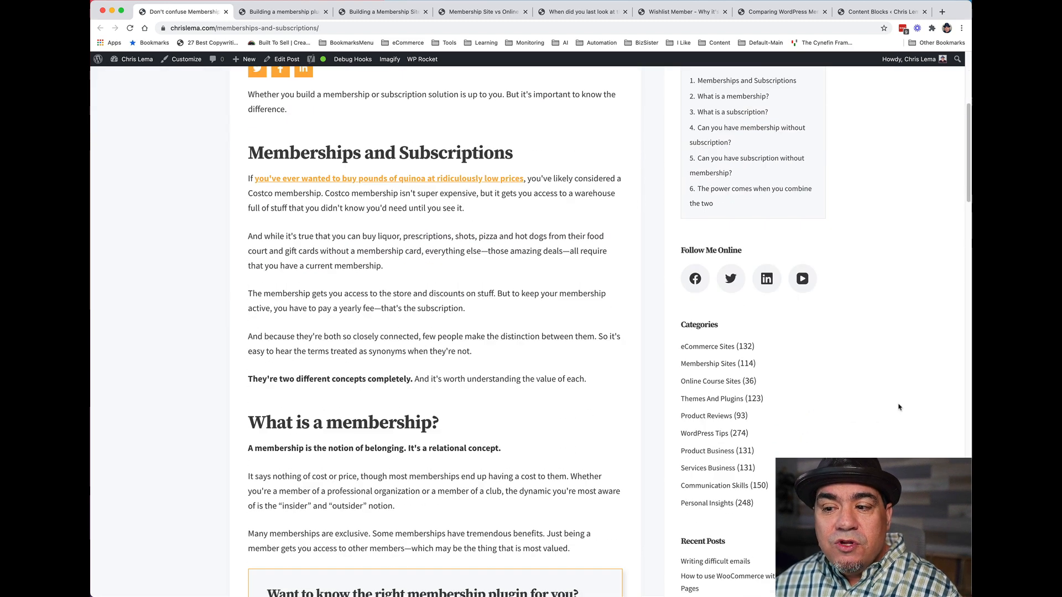
scroll(down, 3)
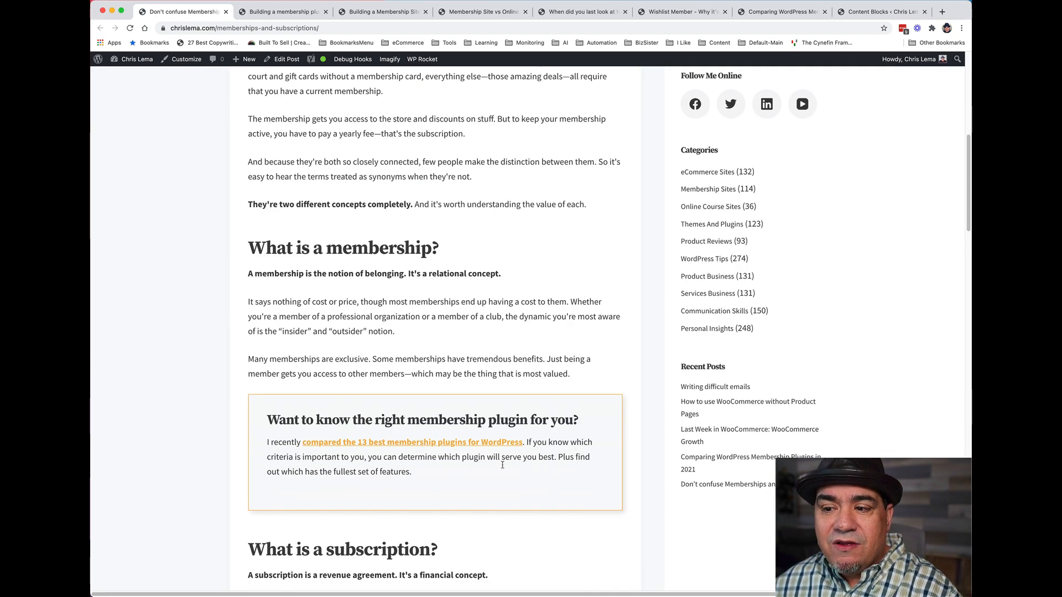
mouse_move(616, 419)
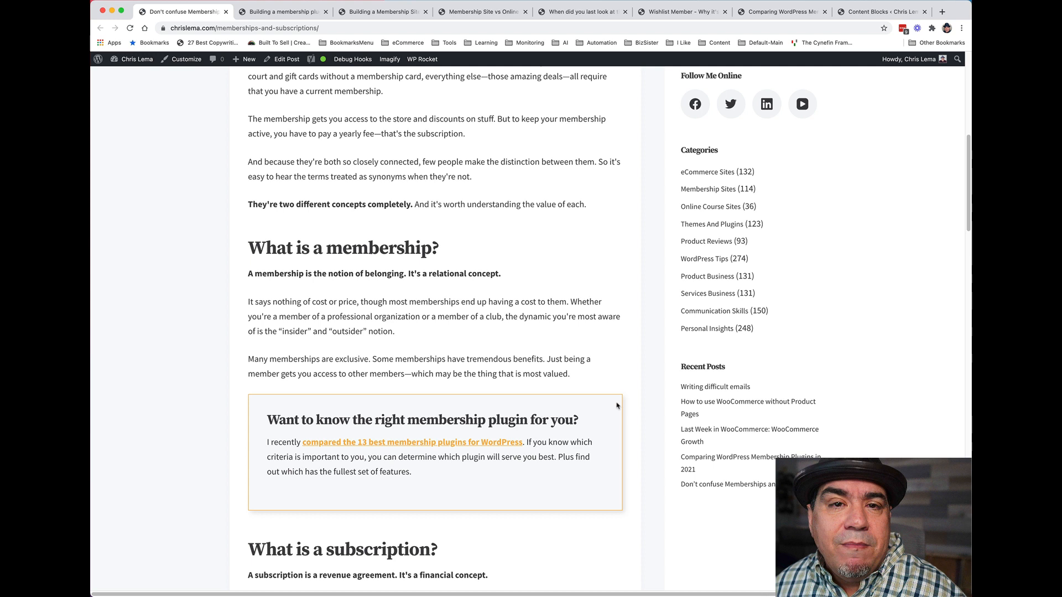
mouse_move(412, 213)
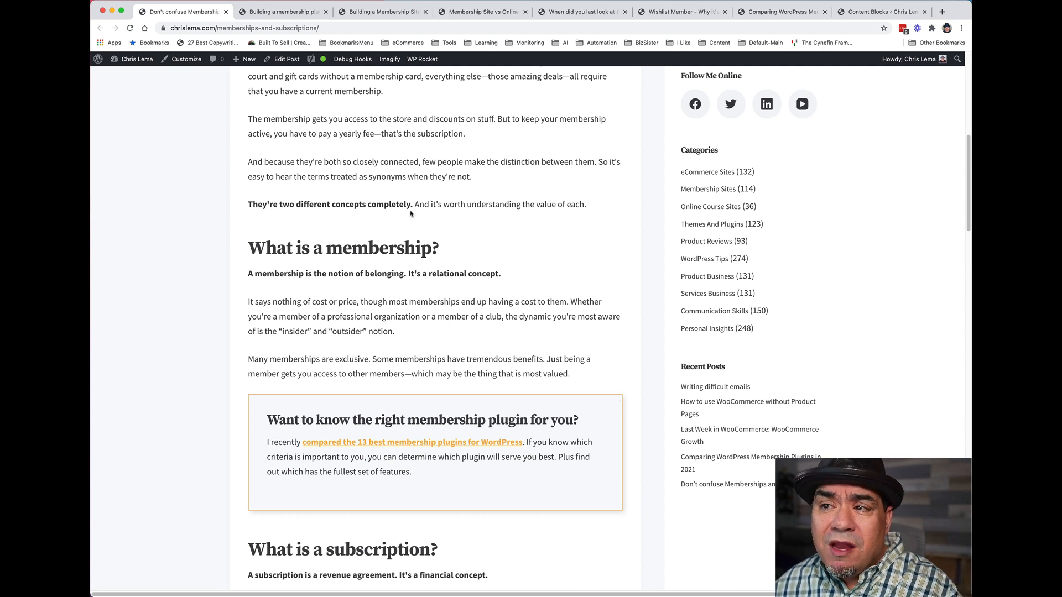
mouse_move(392, 201)
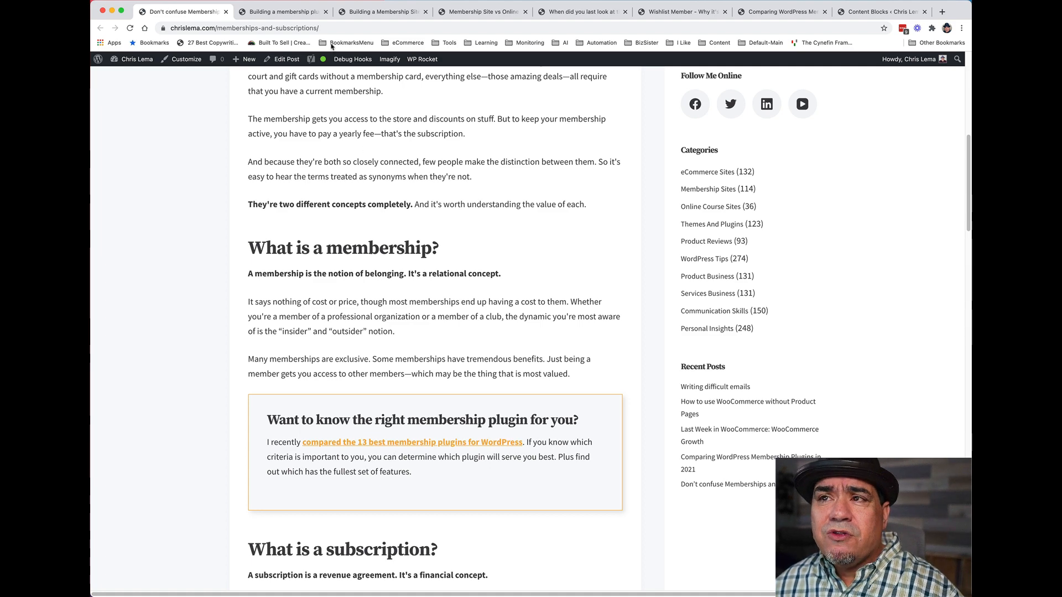
click(283, 11)
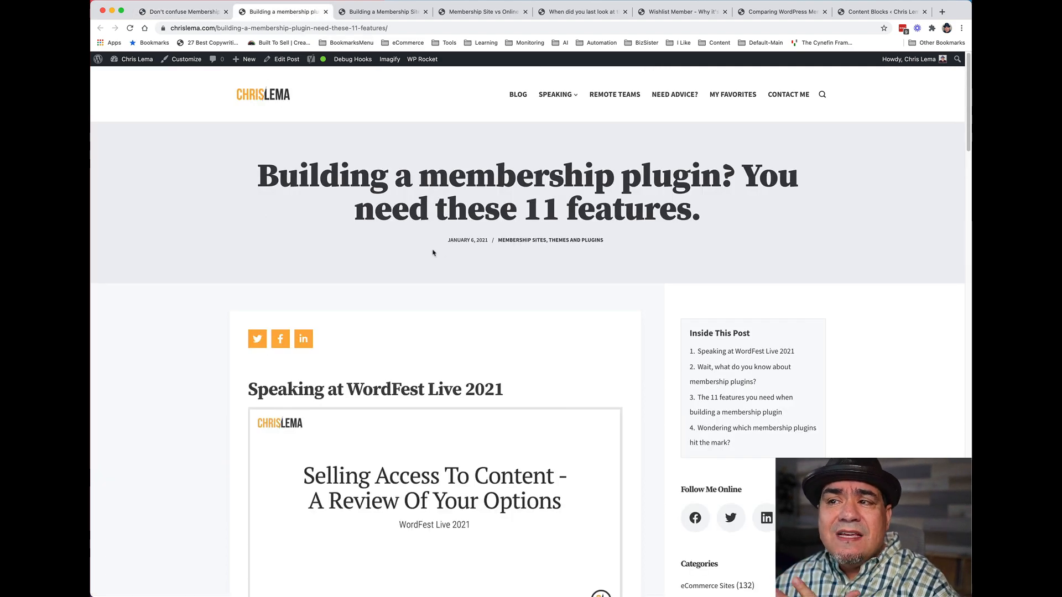
scroll(down, 3)
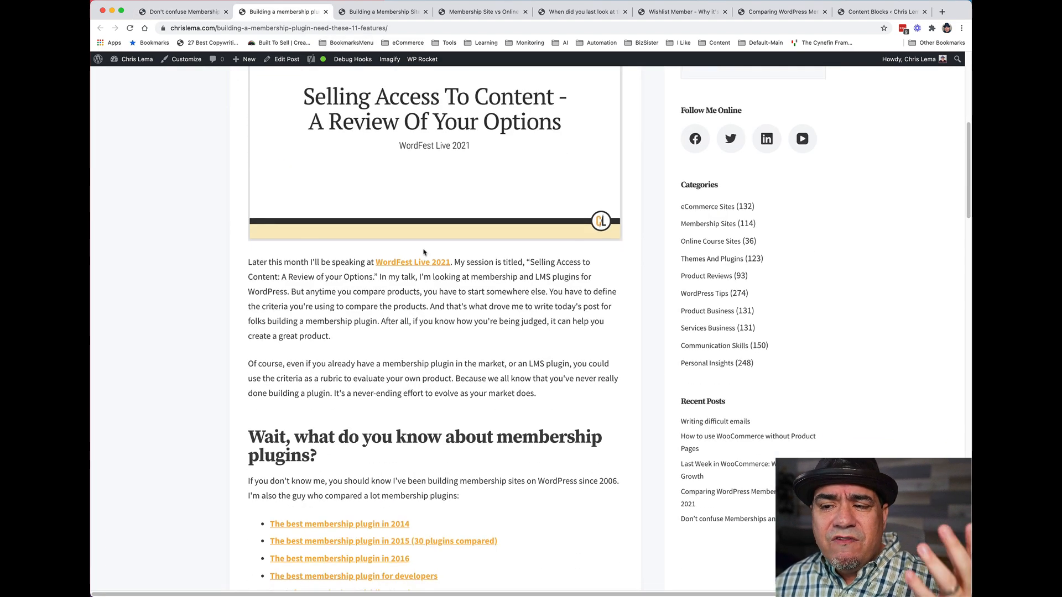
scroll(down, 3)
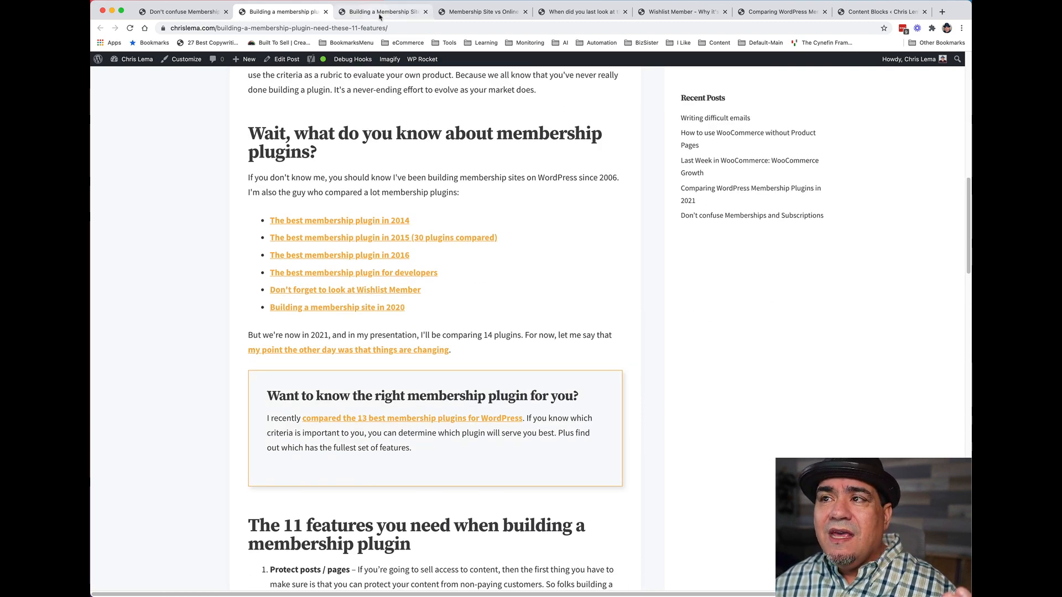
Step: Browse the building-a-membership-site post, then move to the DAP Membership Plugin post
click(380, 11)
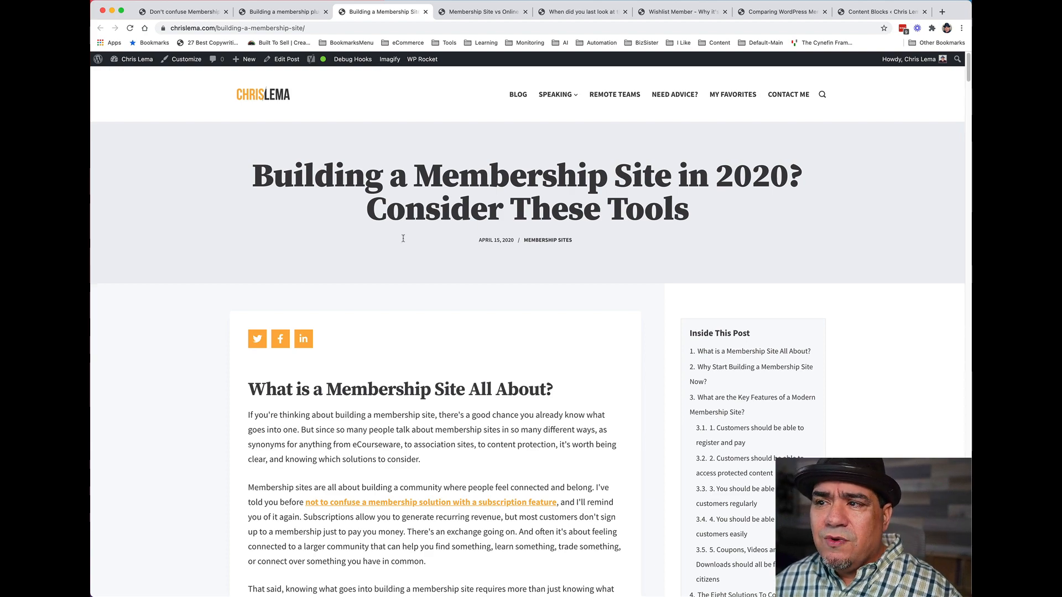
scroll(down, 3)
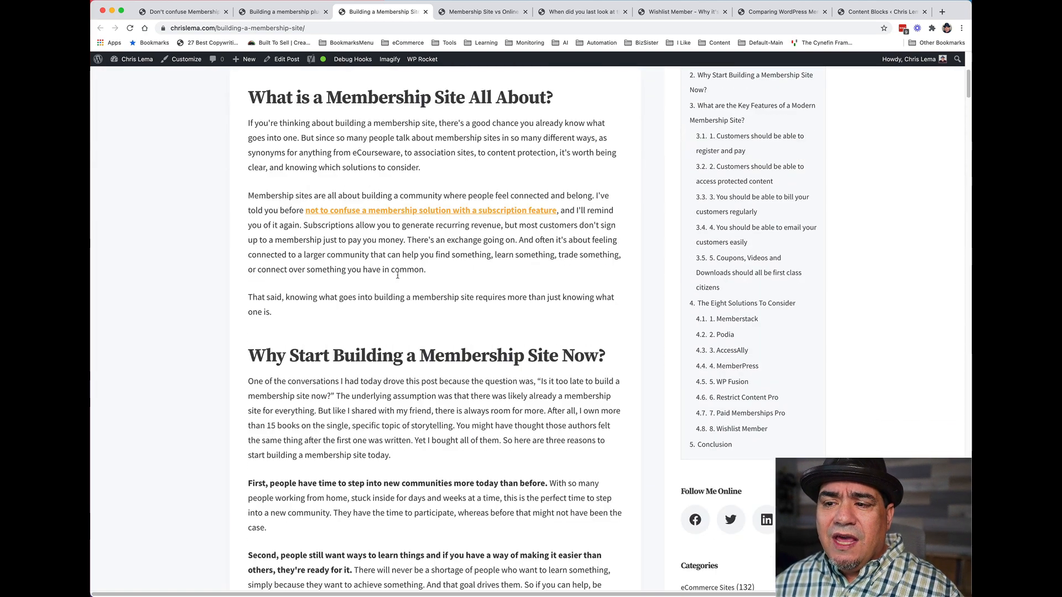
scroll(down, 3)
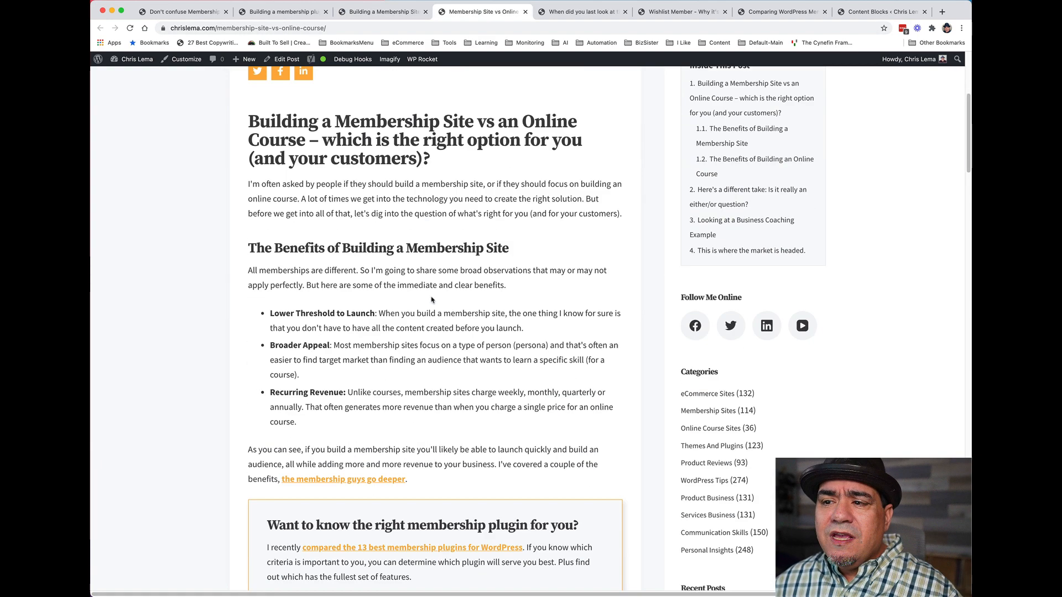
scroll(down, 3)
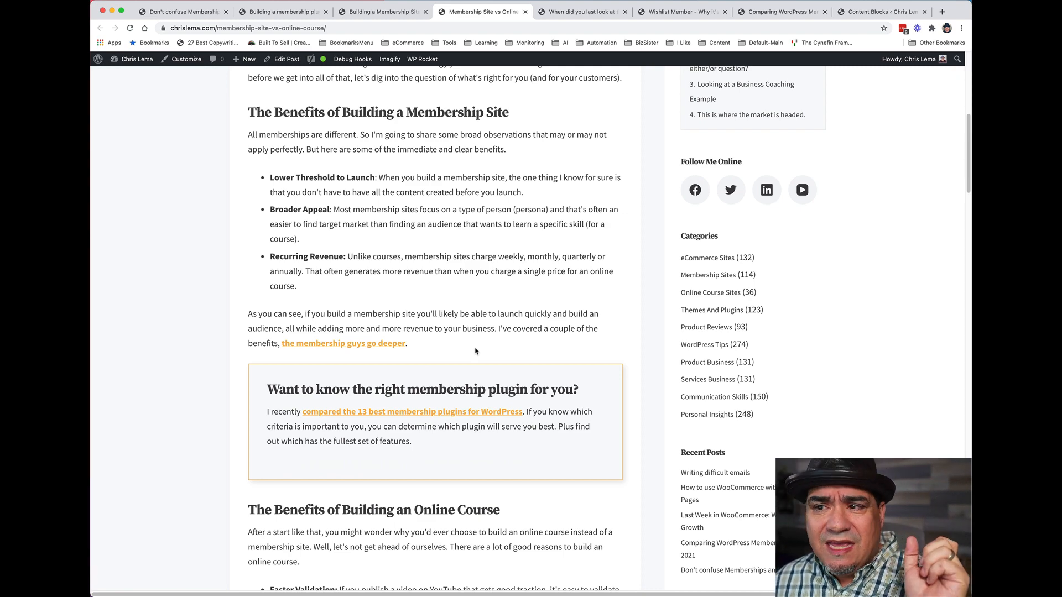
click(587, 13)
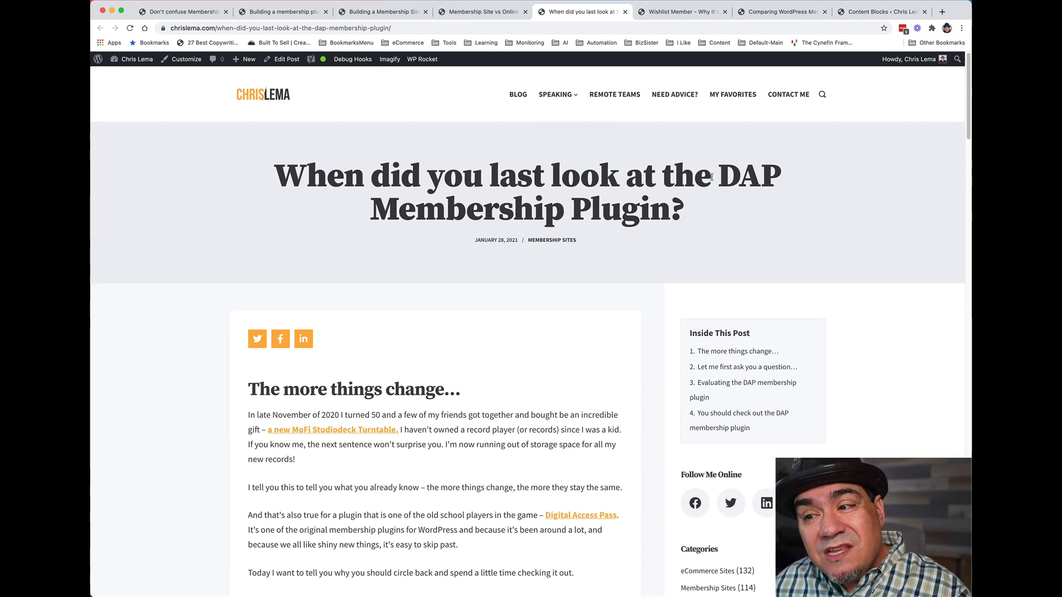
Step: Browse the DAP post and the Wishlist Member post to their recommendation boxes
scroll(down, 3)
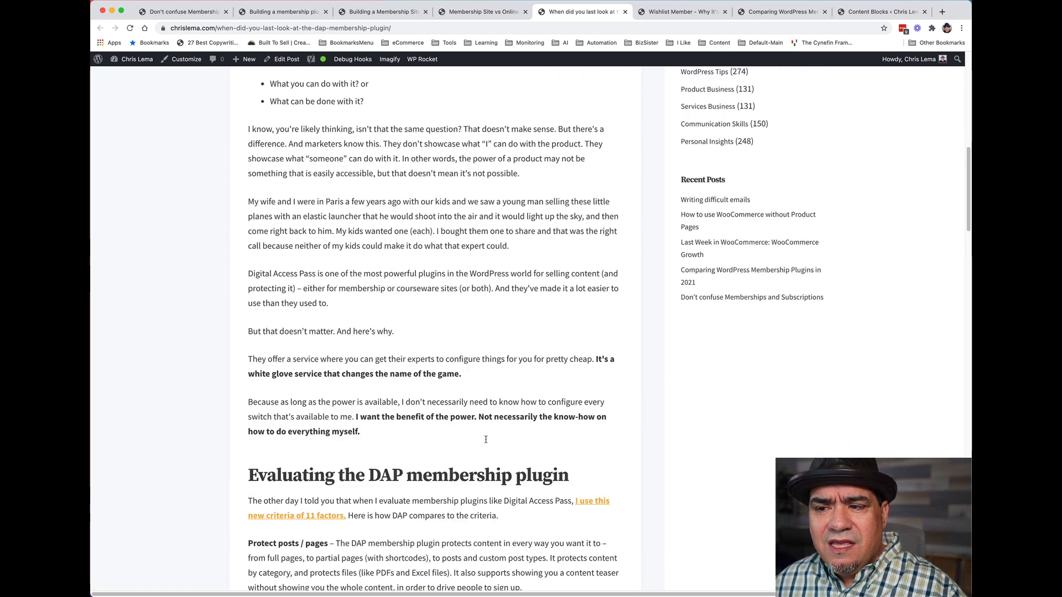
scroll(down, 3)
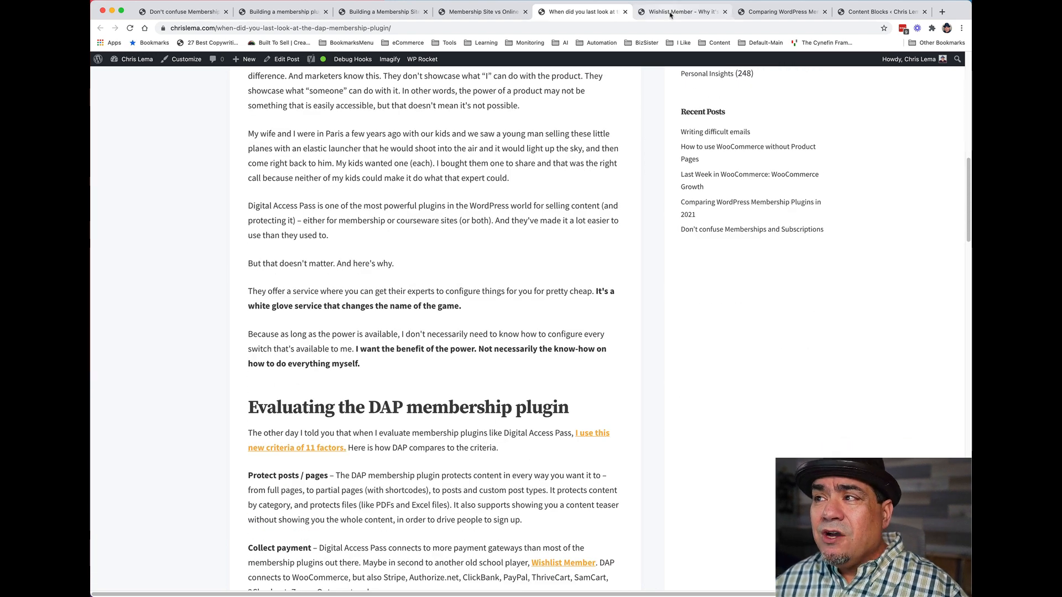
click(683, 12)
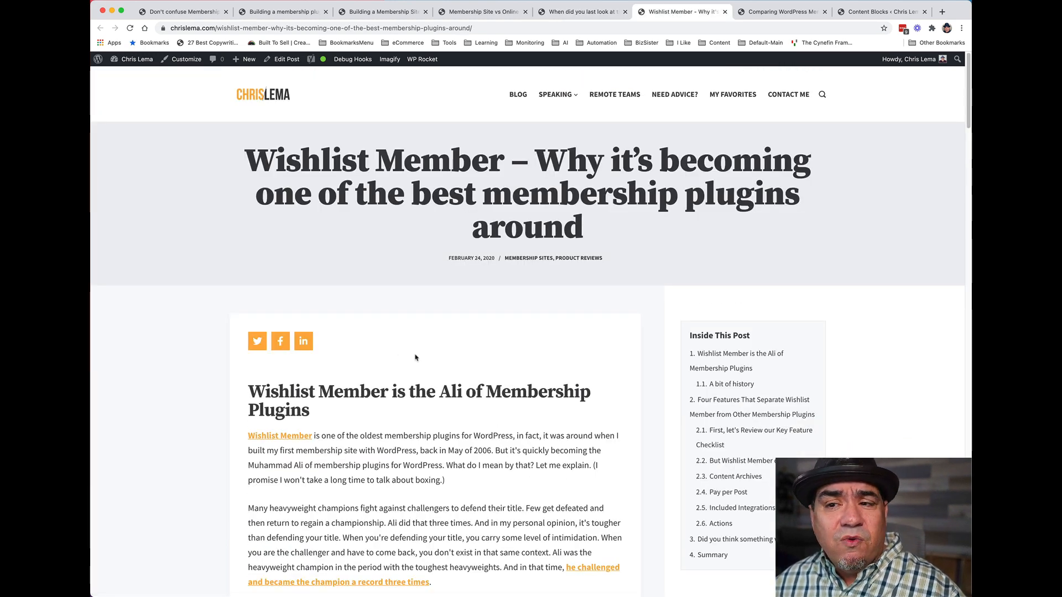
scroll(down, 3)
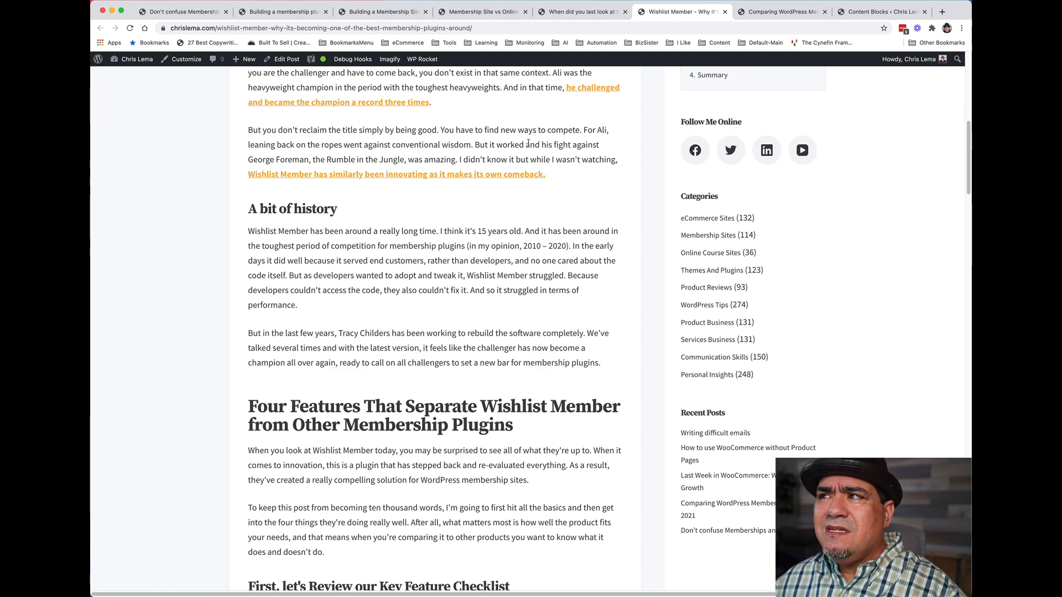
Step: Show the Comparing WordPress Membership Plugins 2021 post's key features list
click(788, 11)
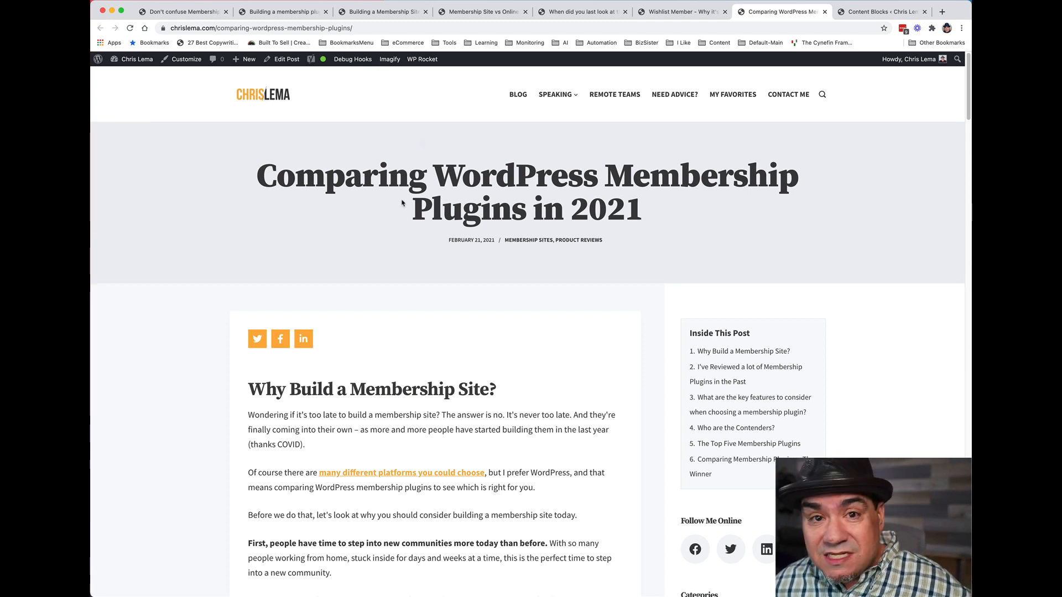
scroll(down, 3)
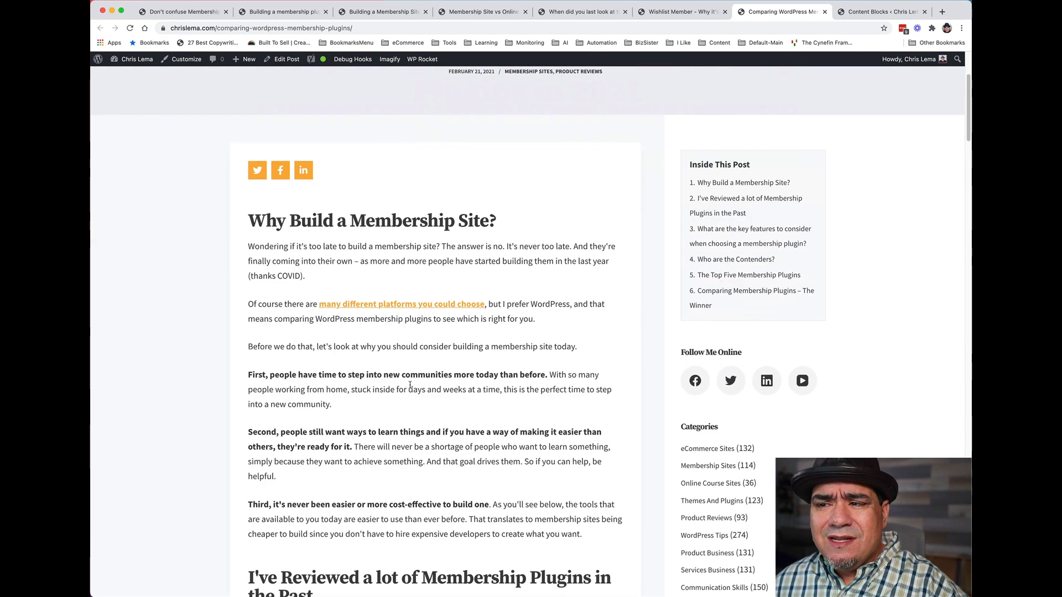
scroll(down, 3)
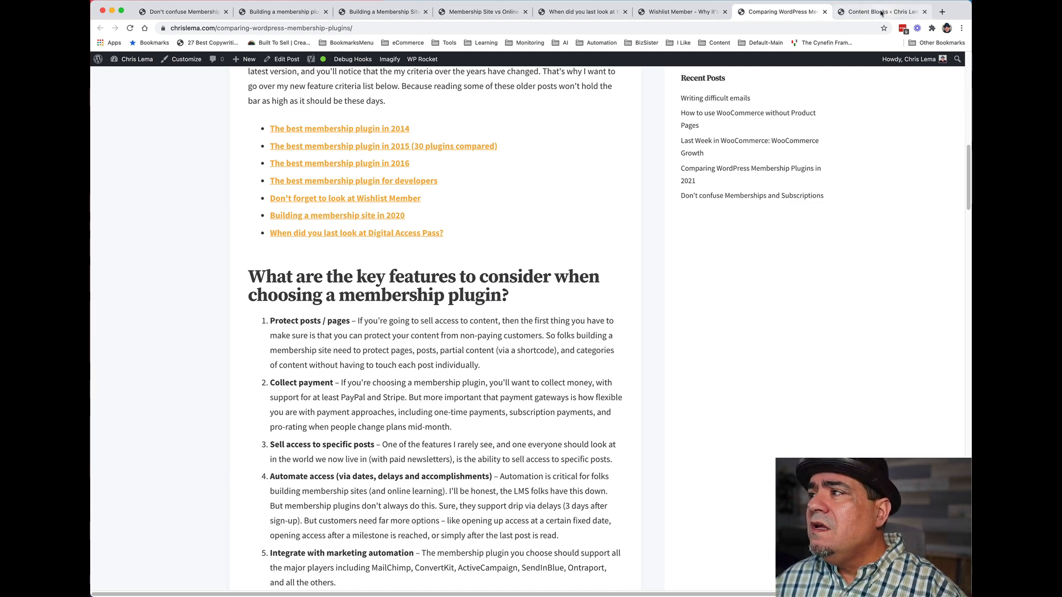
Step: Show the Blocksy Content Blocks list with its four published hook blocks
click(885, 11)
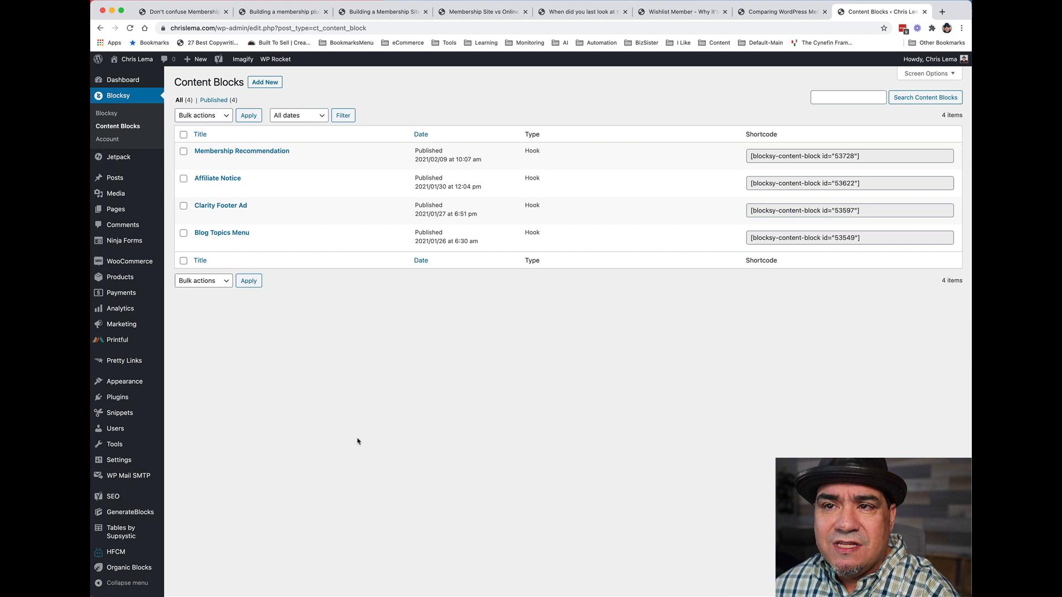
mouse_move(117, 129)
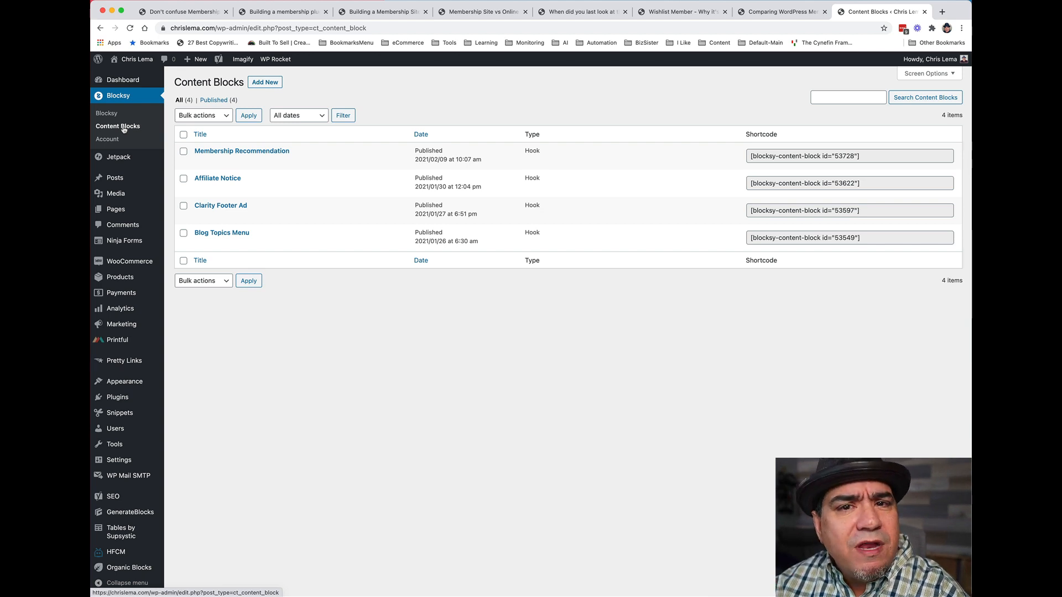
mouse_move(250, 206)
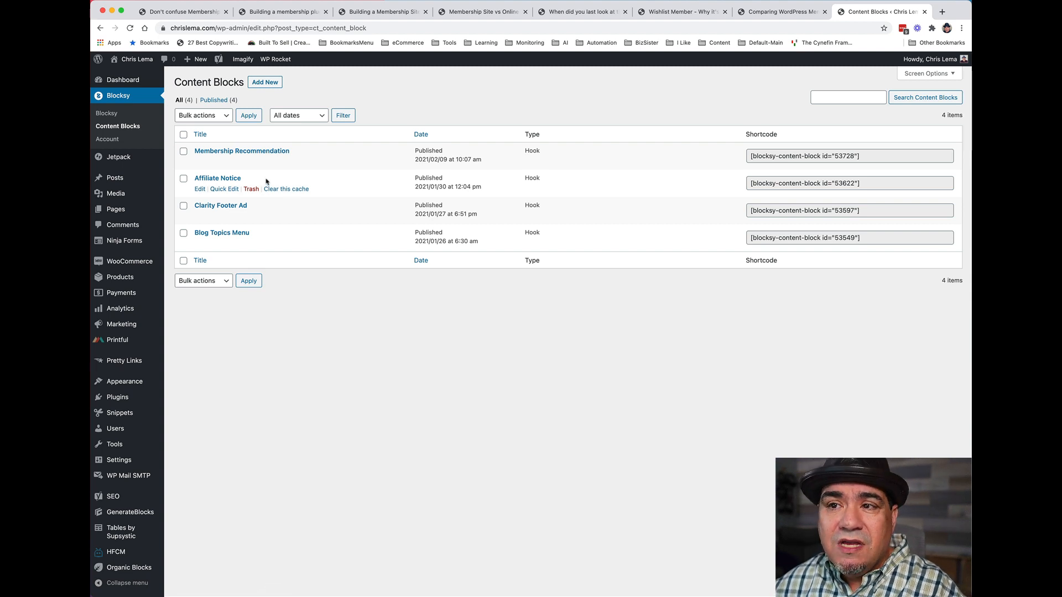
mouse_move(269, 235)
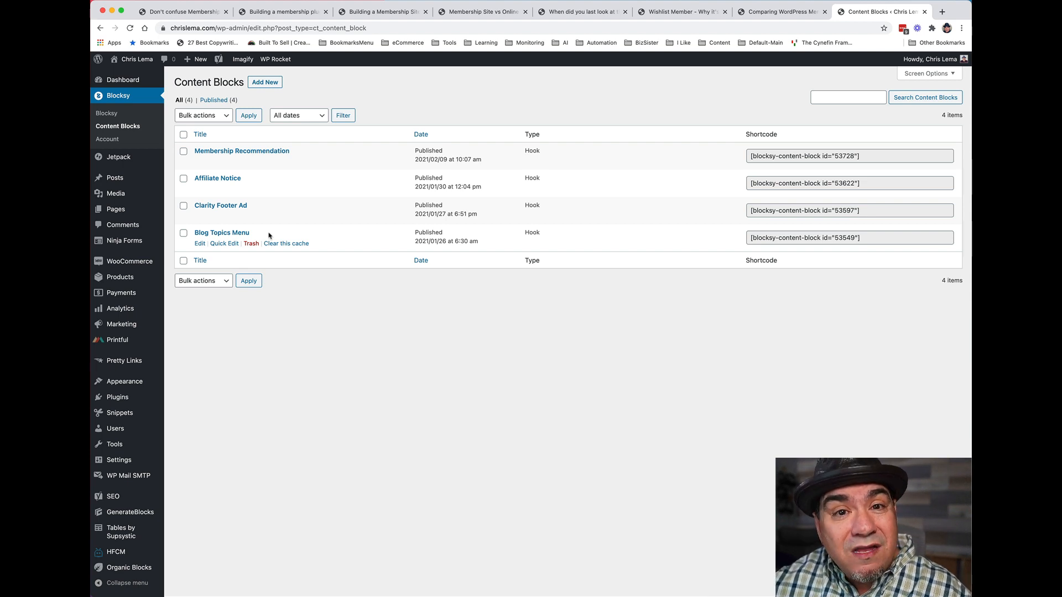
mouse_move(309, 235)
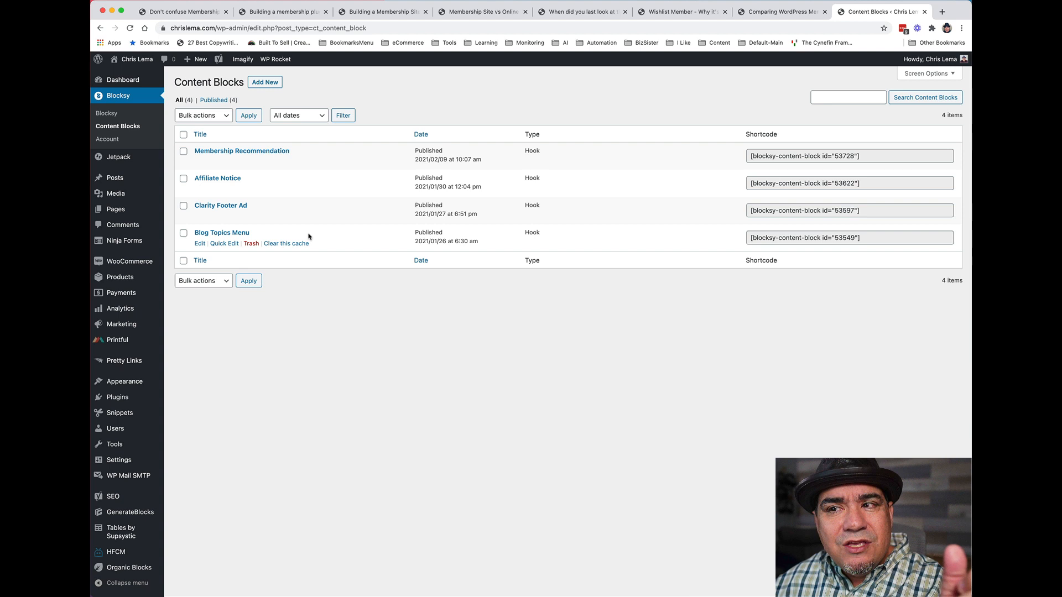
mouse_move(346, 242)
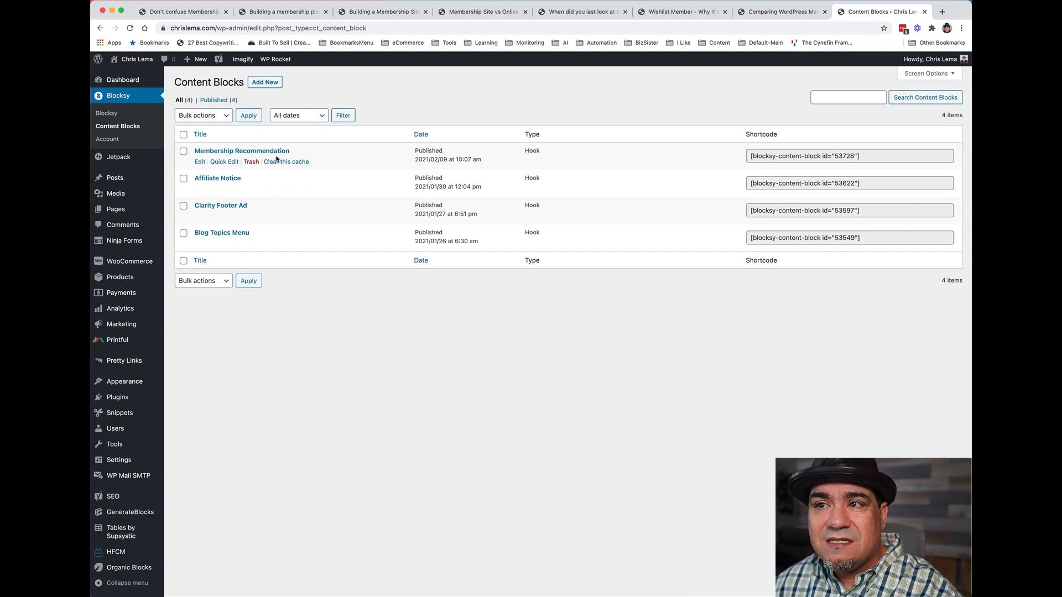
Step: Edit the Membership Recommendation block, keeping Location & Priority at 'Before certain number of headings'
click(241, 150)
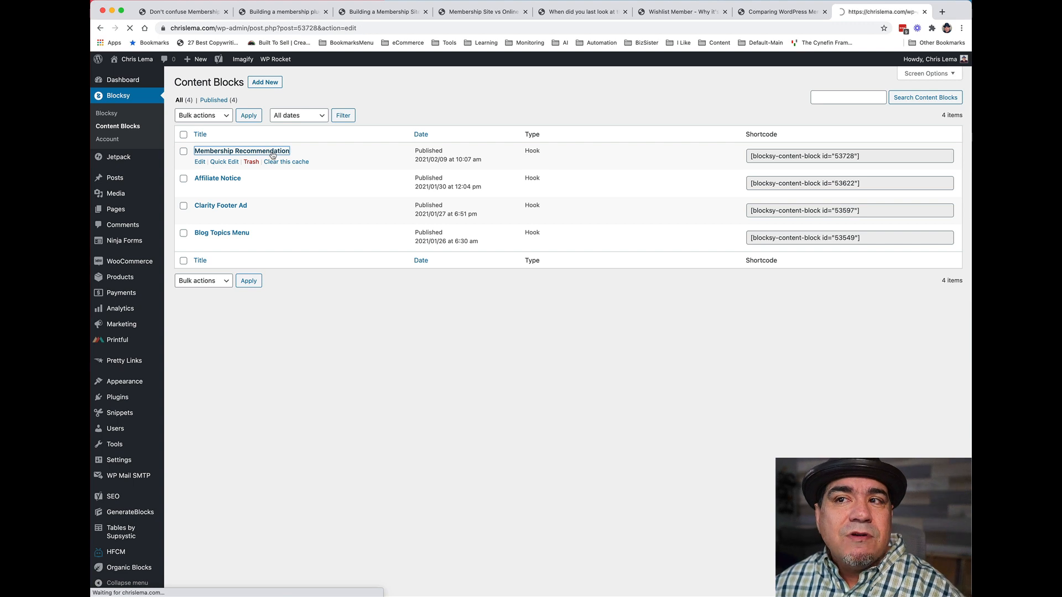
click(241, 151)
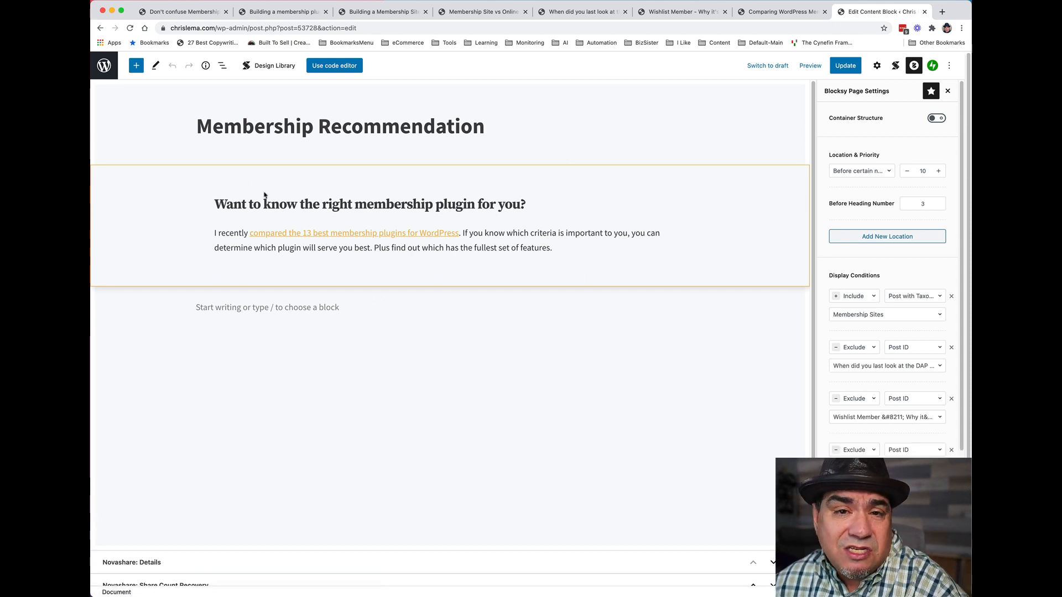
mouse_move(400, 188)
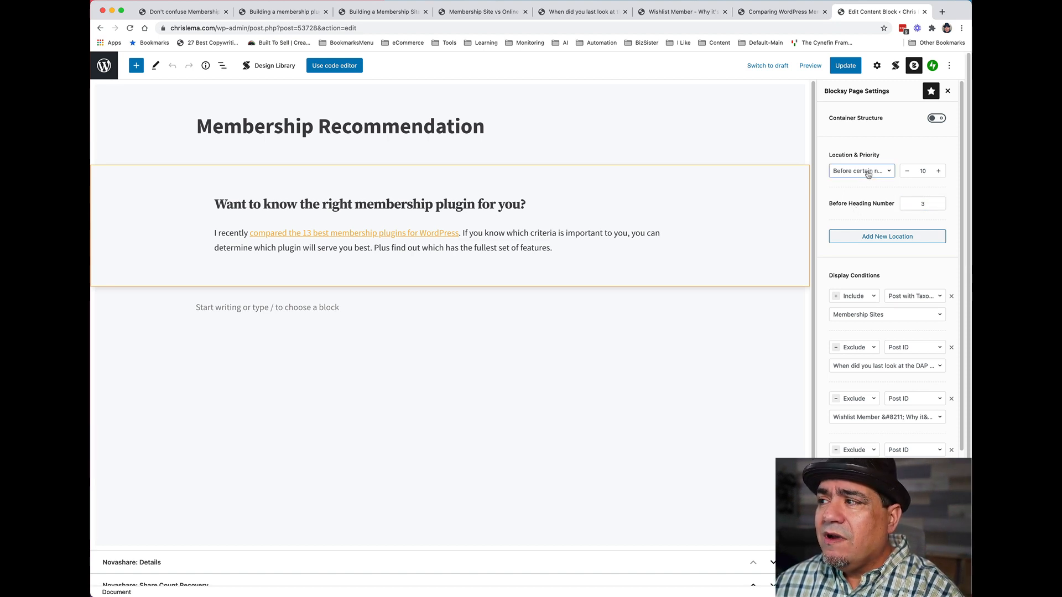
click(861, 171)
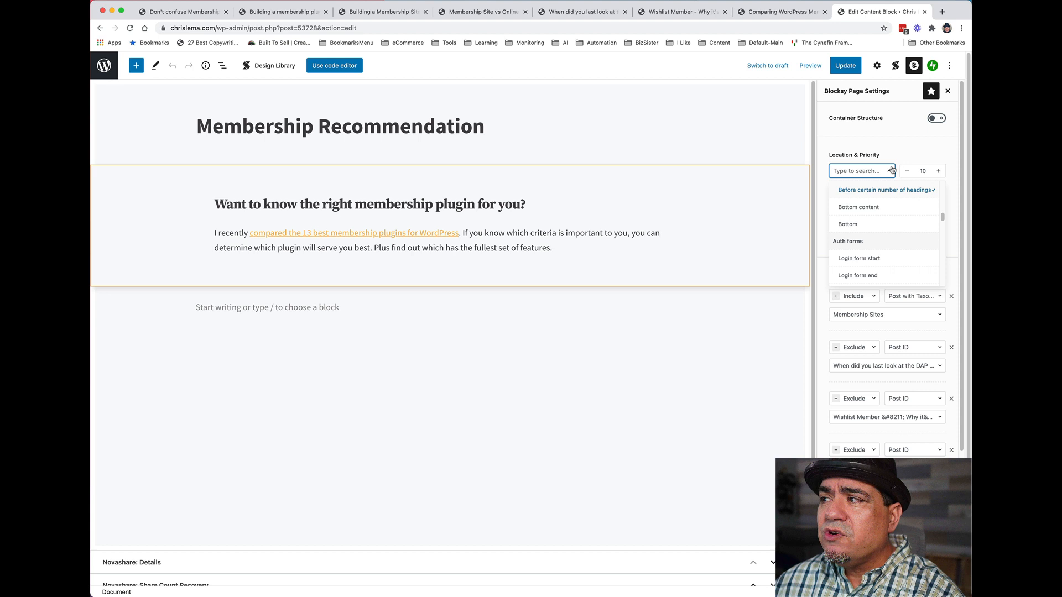
click(885, 191)
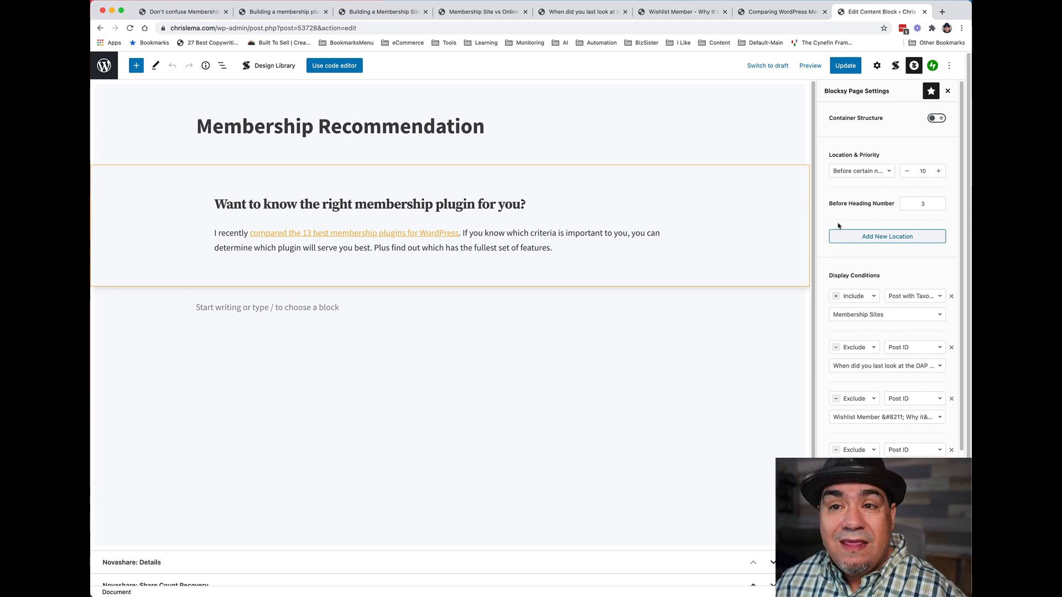
click(923, 204)
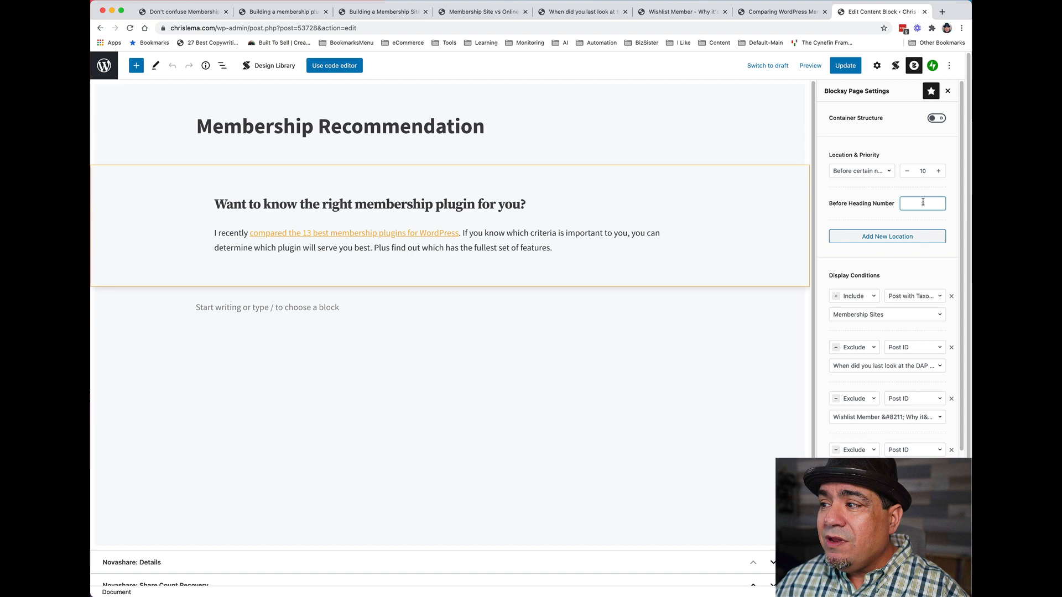
text(3)
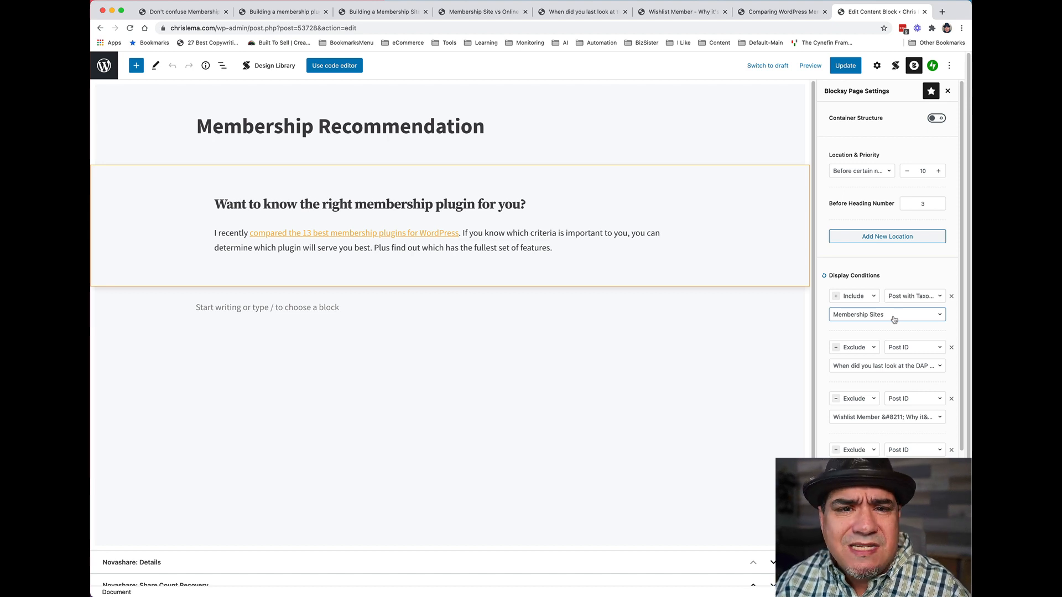
mouse_move(883, 366)
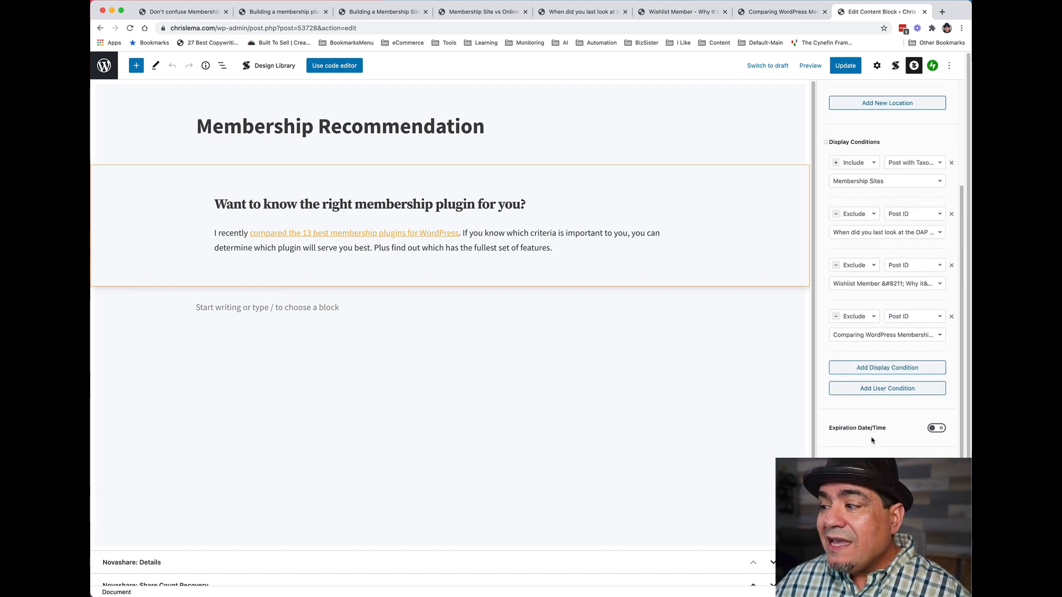
mouse_move(862, 437)
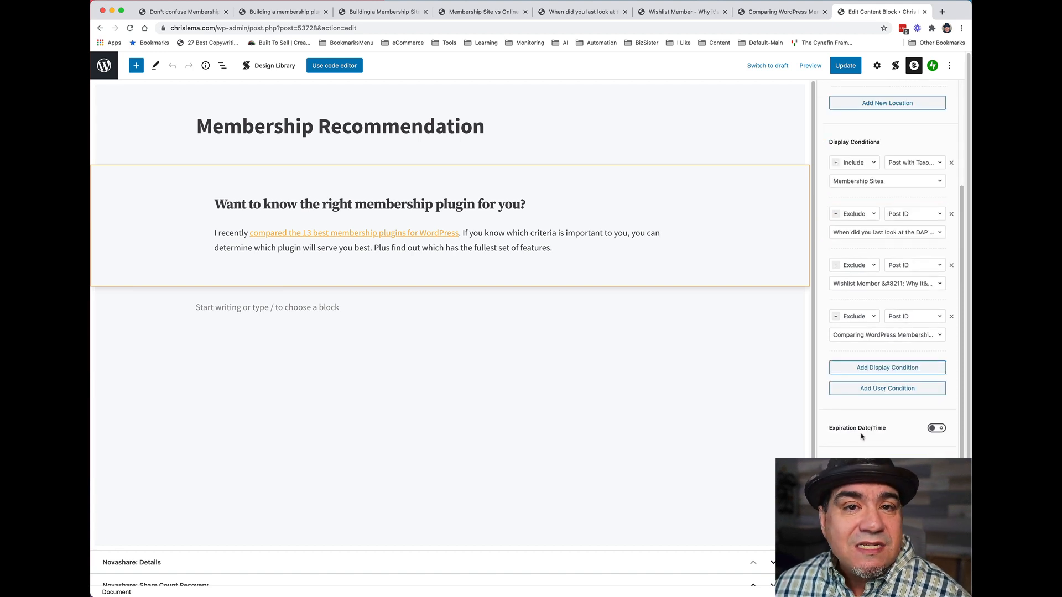